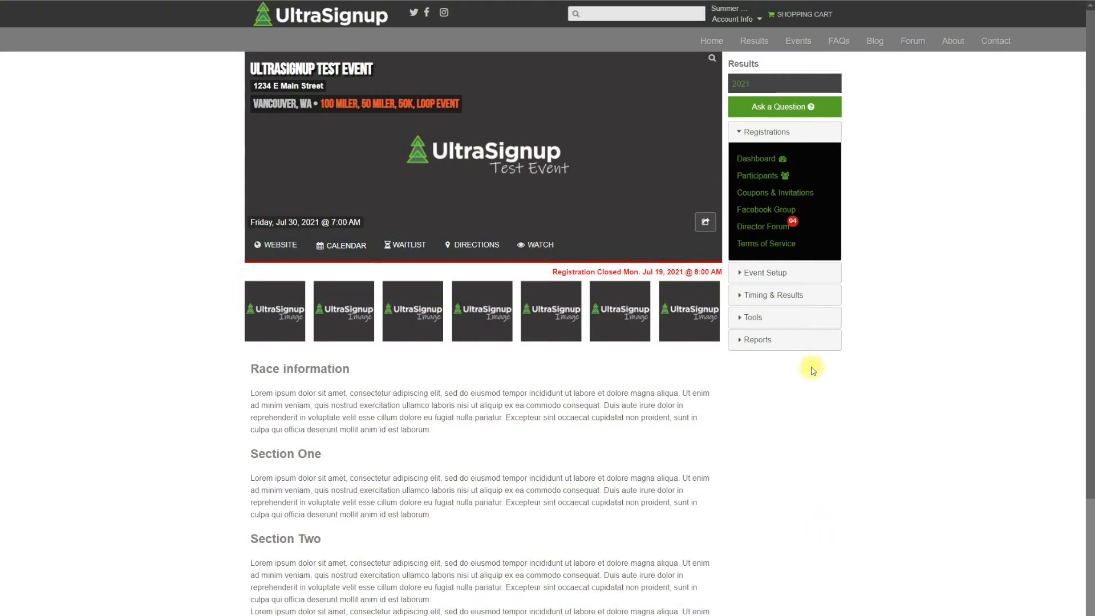
mouse_move(810, 367)
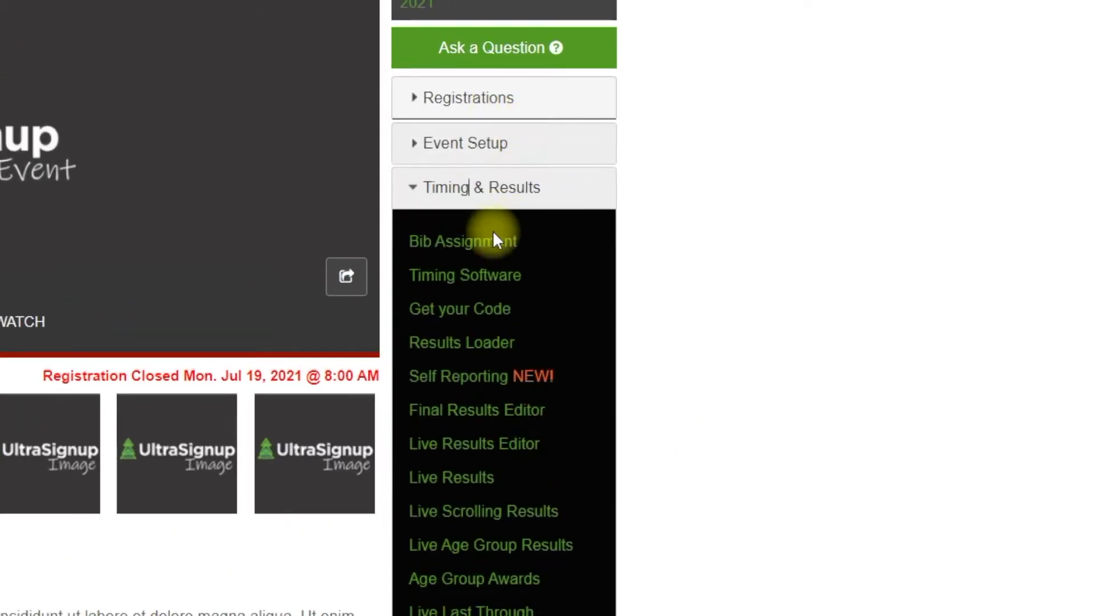
Bring up Bib Assignment and review the current bib ranges for the 100 Miler and Loop Event.
click(462, 242)
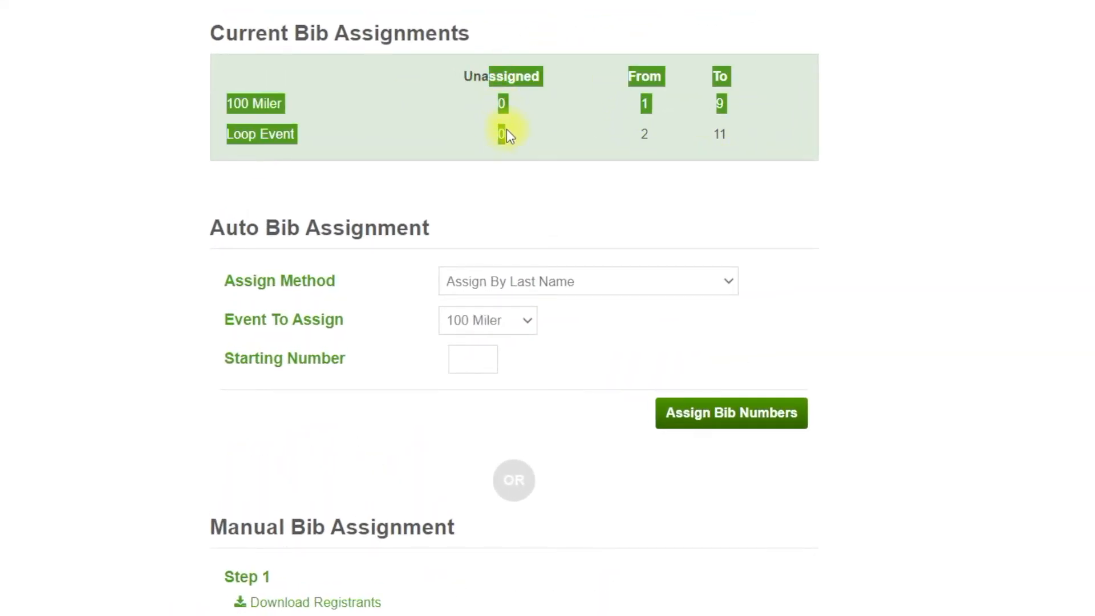
mouse_move(649, 196)
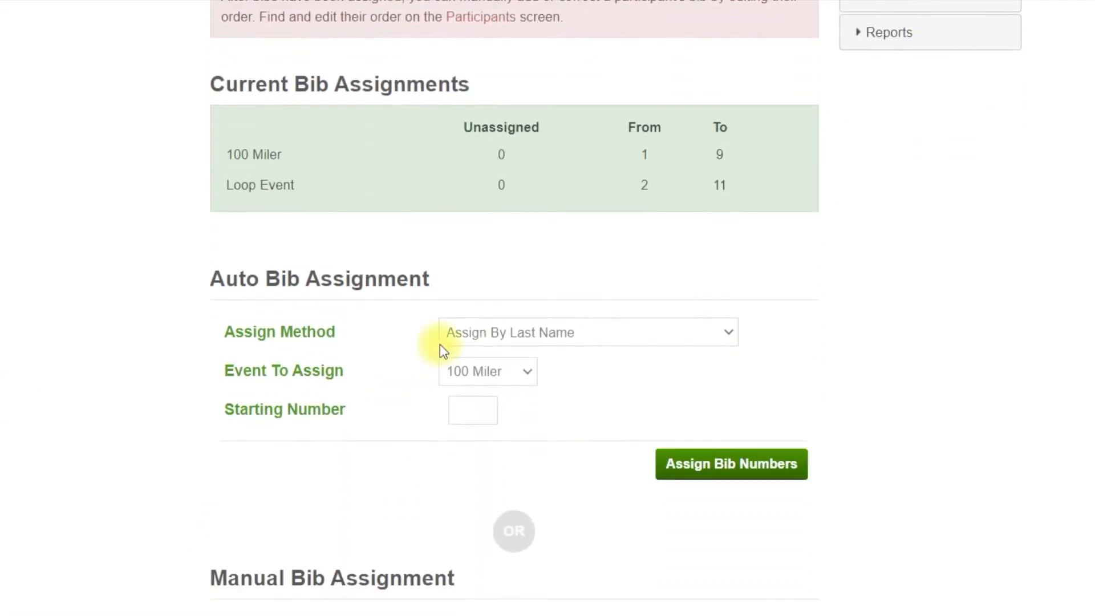
scroll(down, 3)
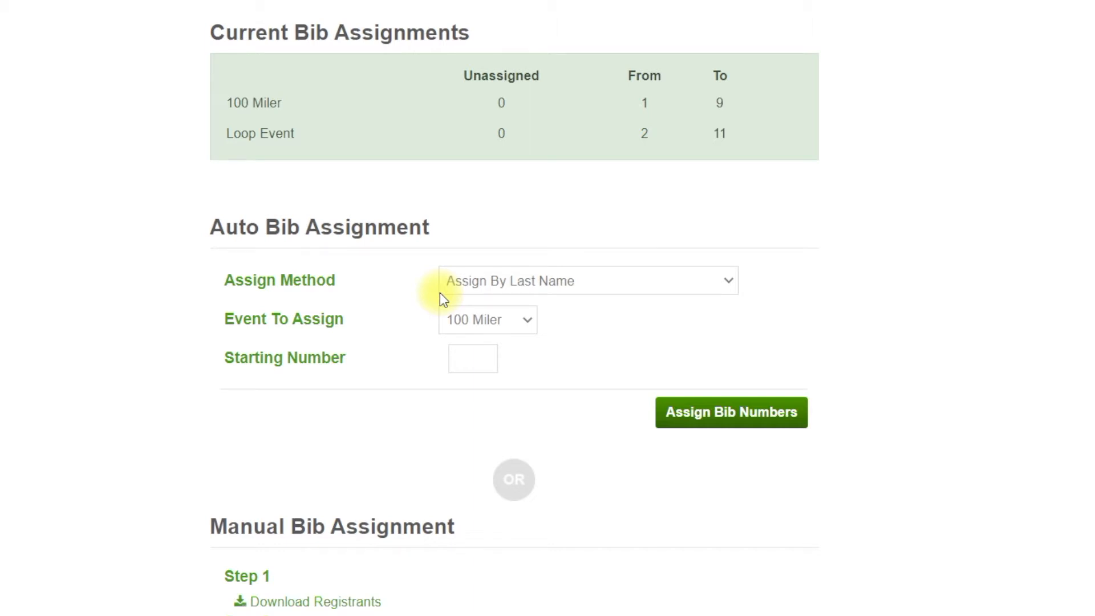
mouse_move(434, 56)
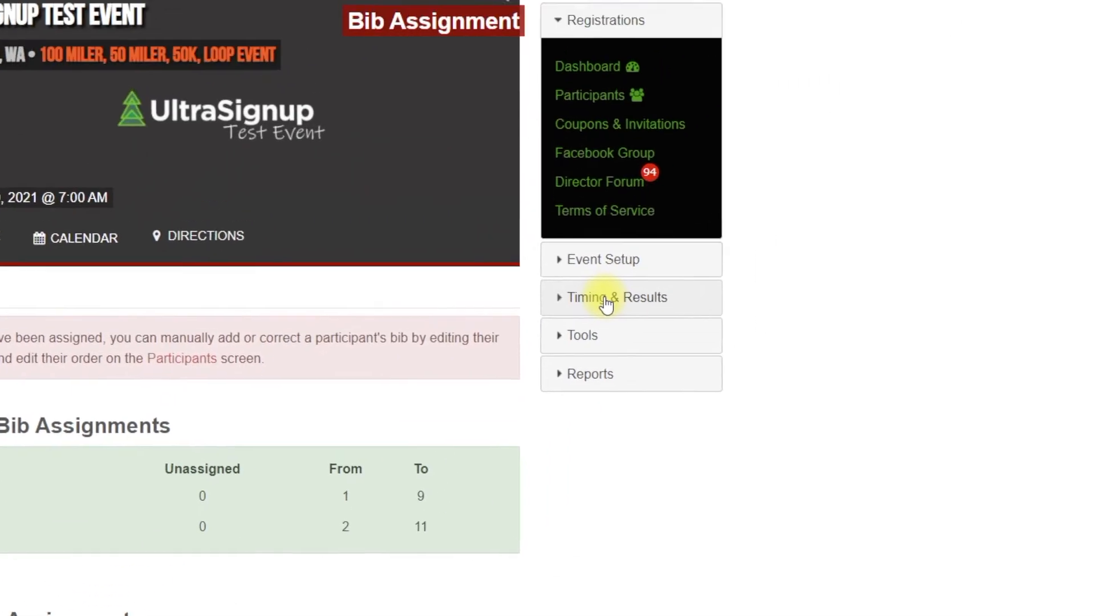
Reach the Race Timing Software page offering Apple iOS or Android devices.
click(616, 297)
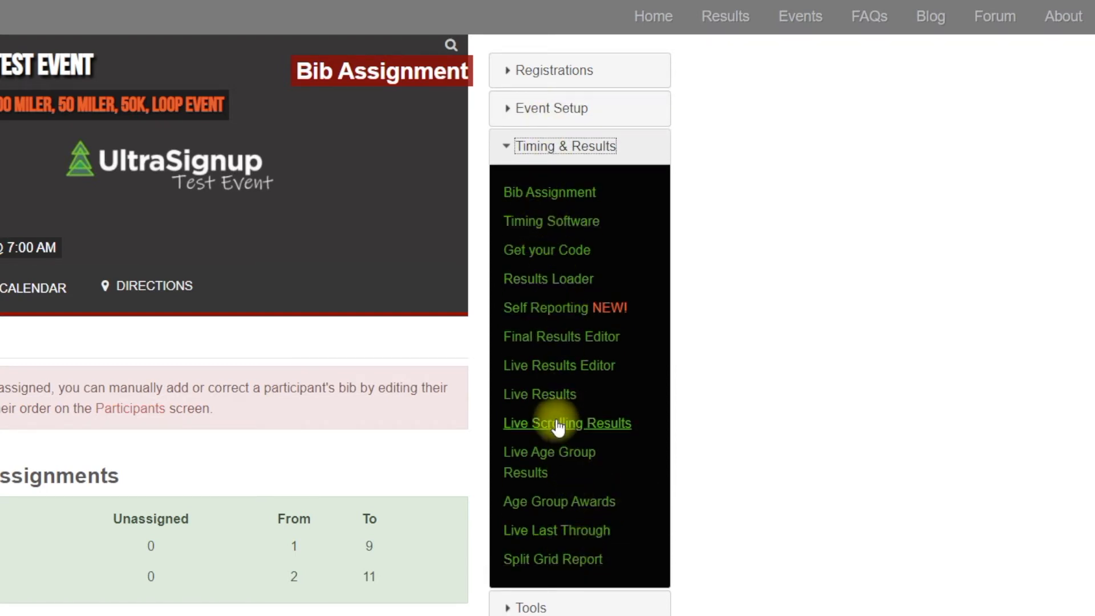
click(553, 221)
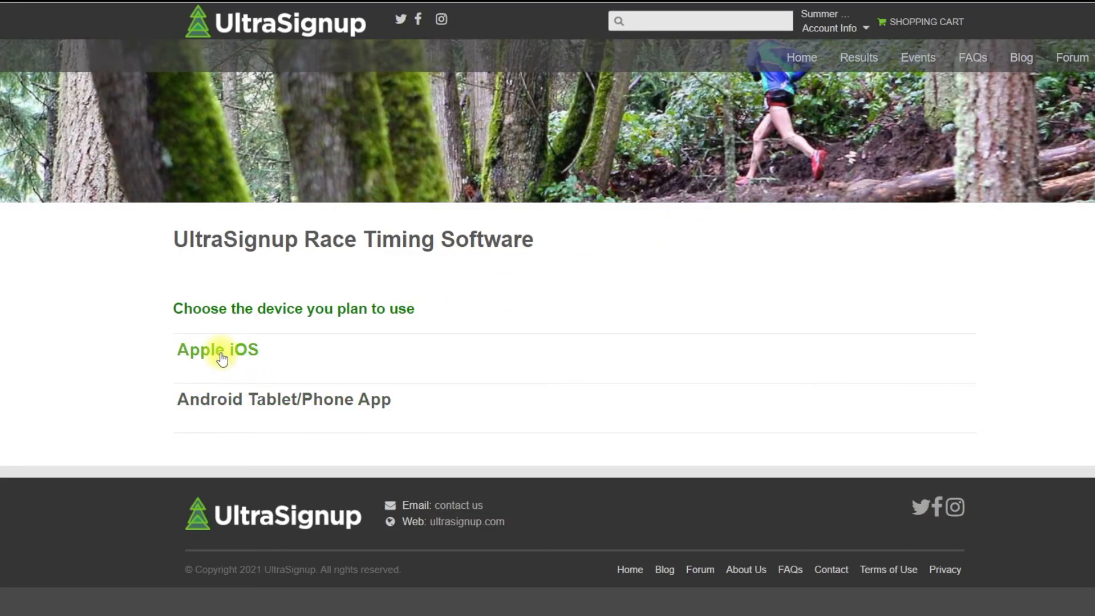
Review the Apple iOS setup steps and follow the code link to the Timing Locations page.
click(217, 350)
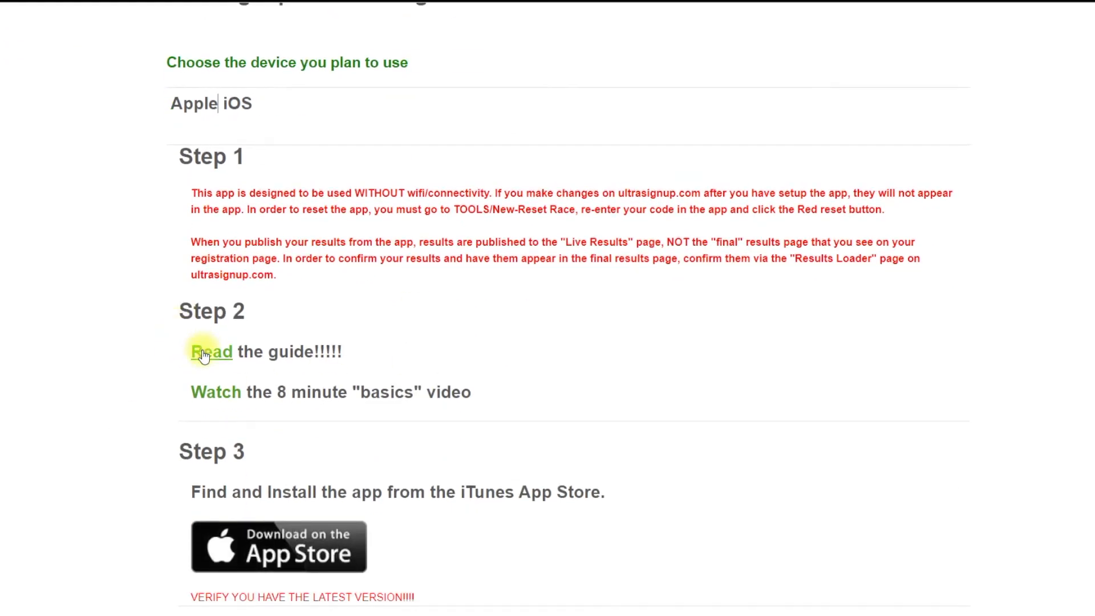
scroll(down, 3)
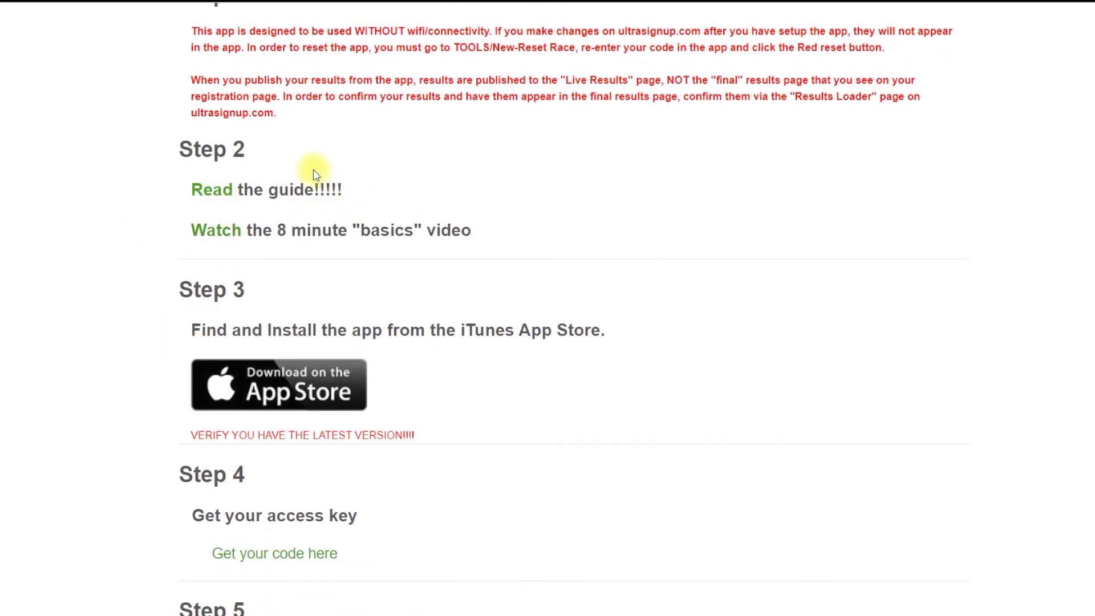
scroll(down, 3)
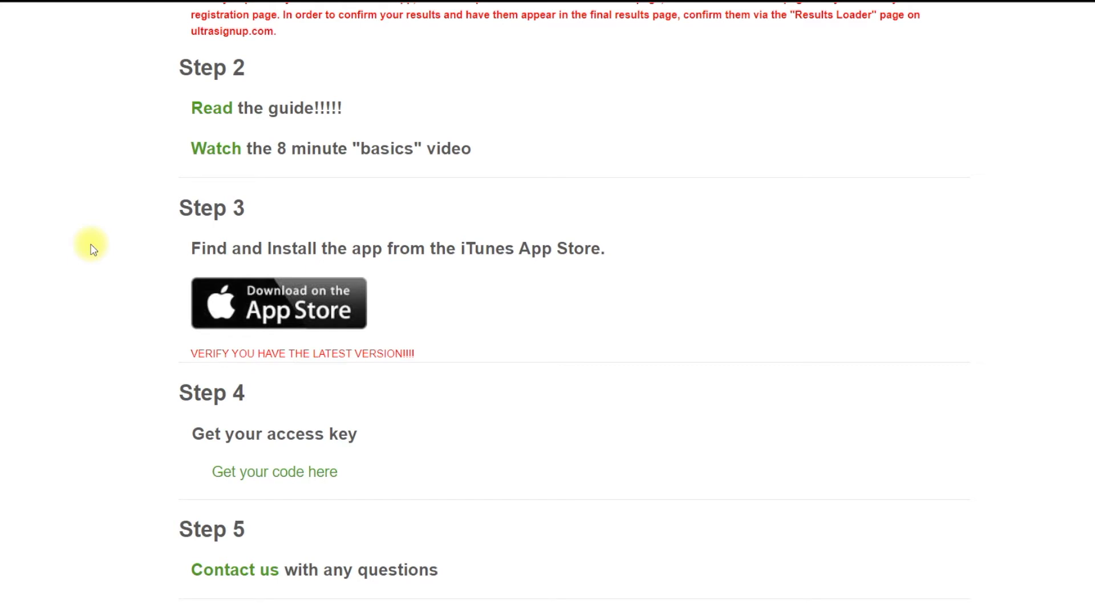
mouse_move(103, 301)
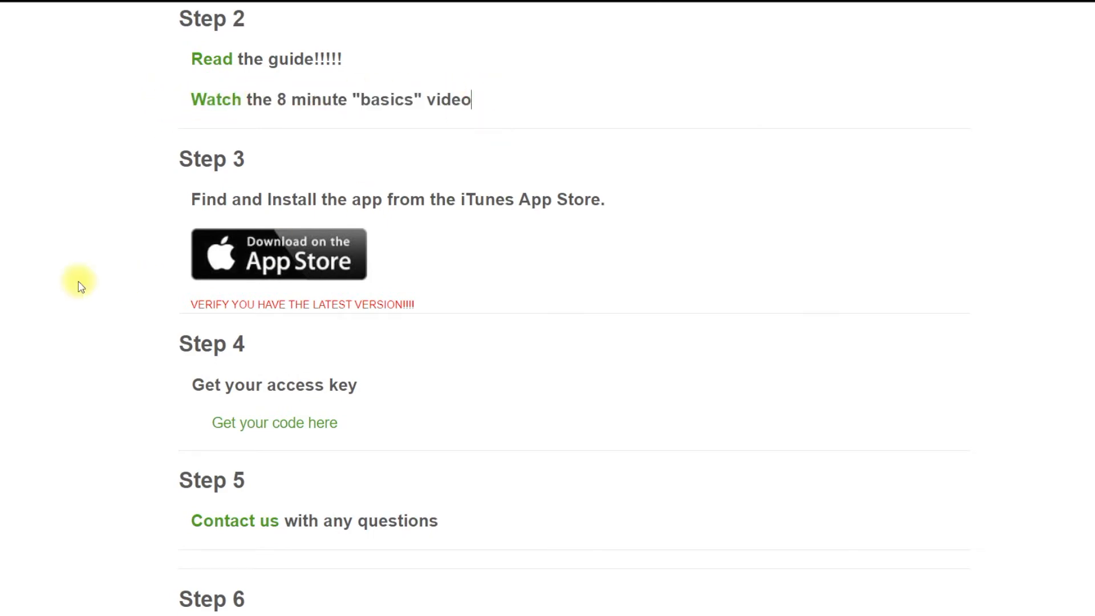
mouse_move(86, 349)
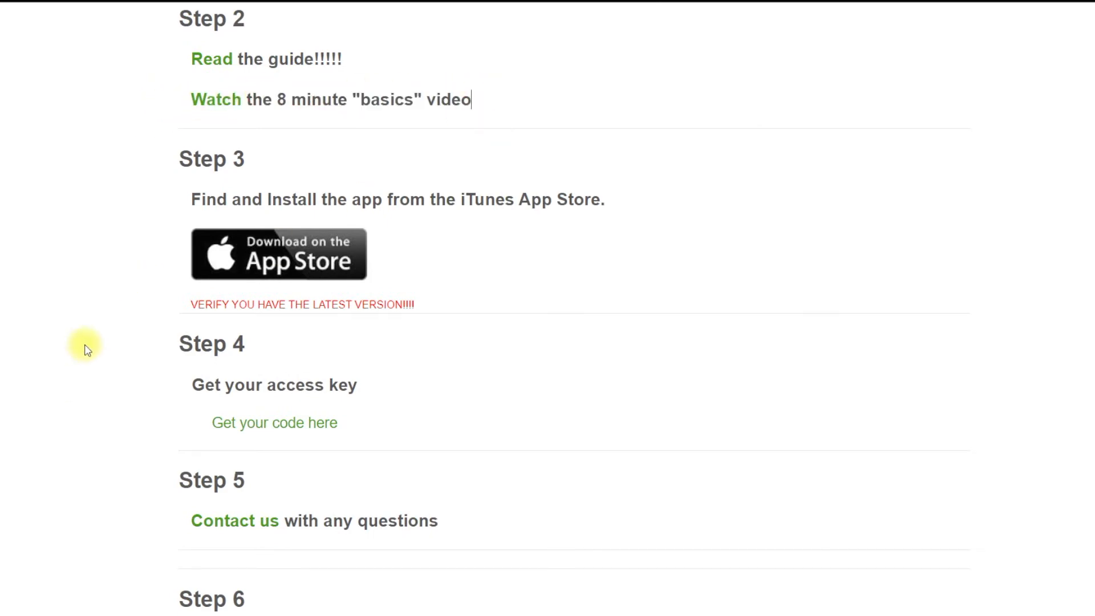
mouse_move(76, 388)
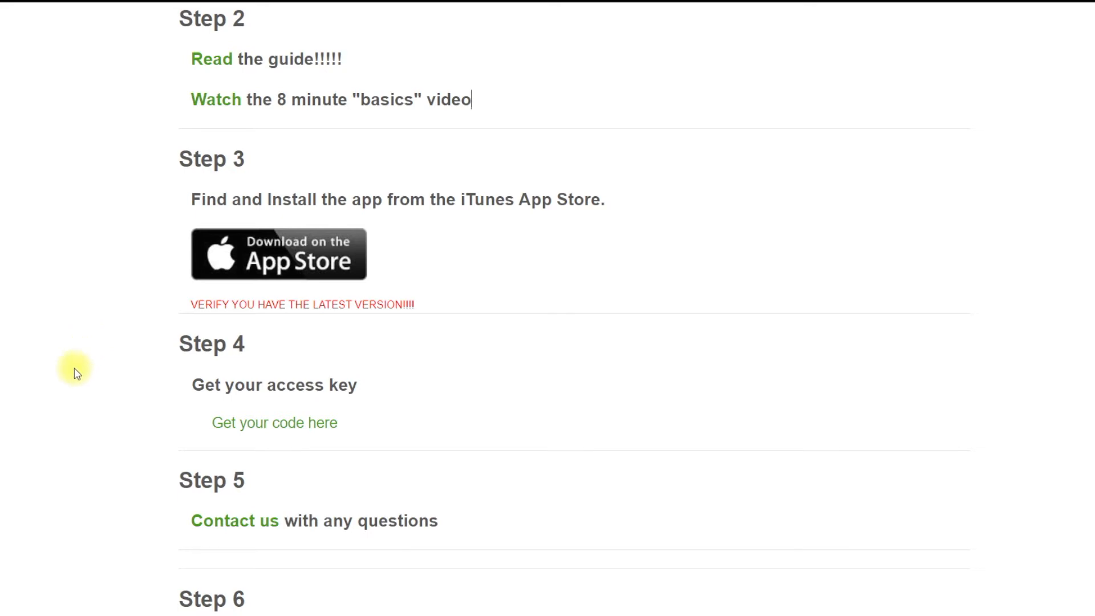
mouse_move(226, 375)
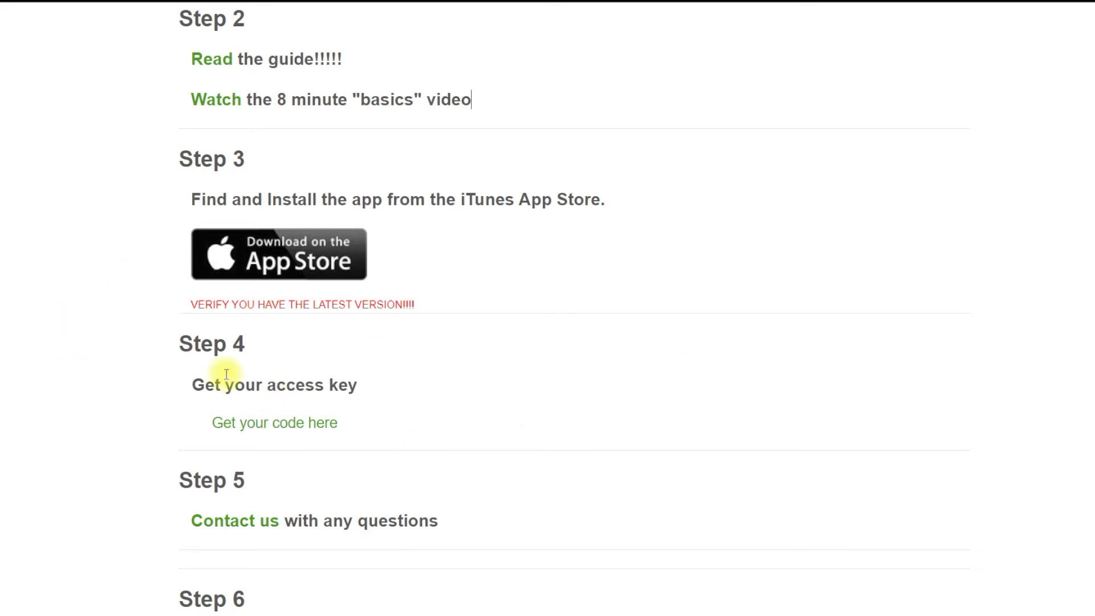
mouse_move(281, 434)
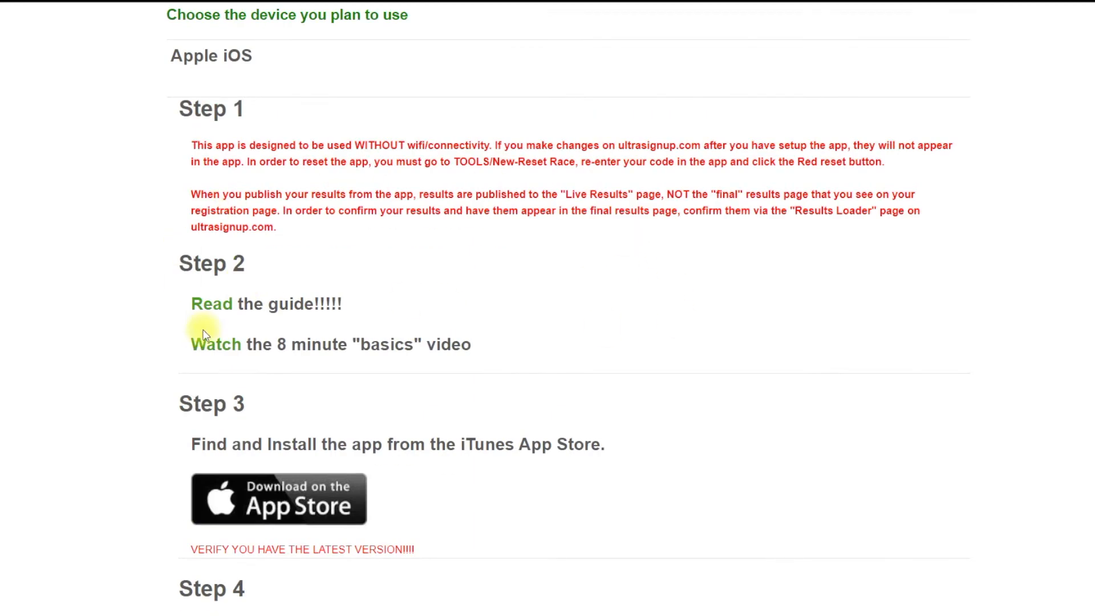
scroll(down, 3)
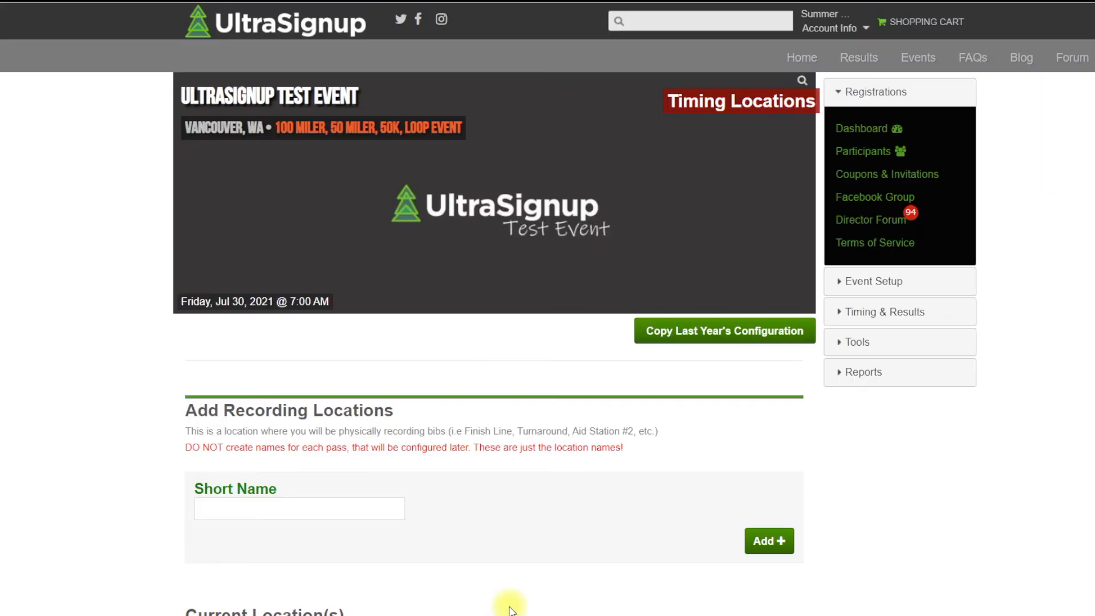
Choose to record participants only at the Finish Line in the timing configuration.
scroll(down, 3)
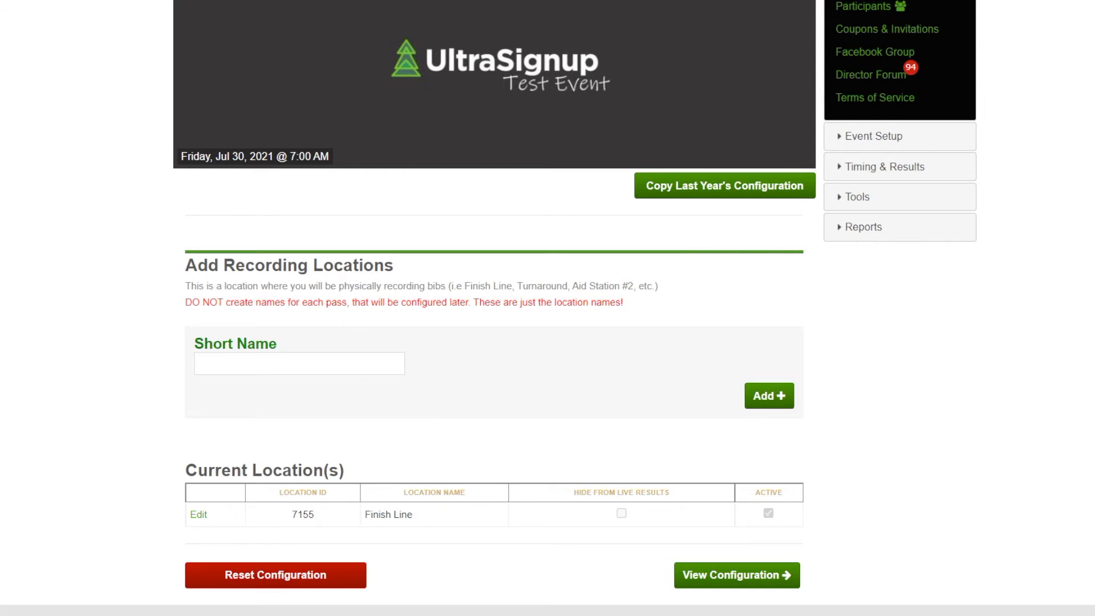
click(192, 280)
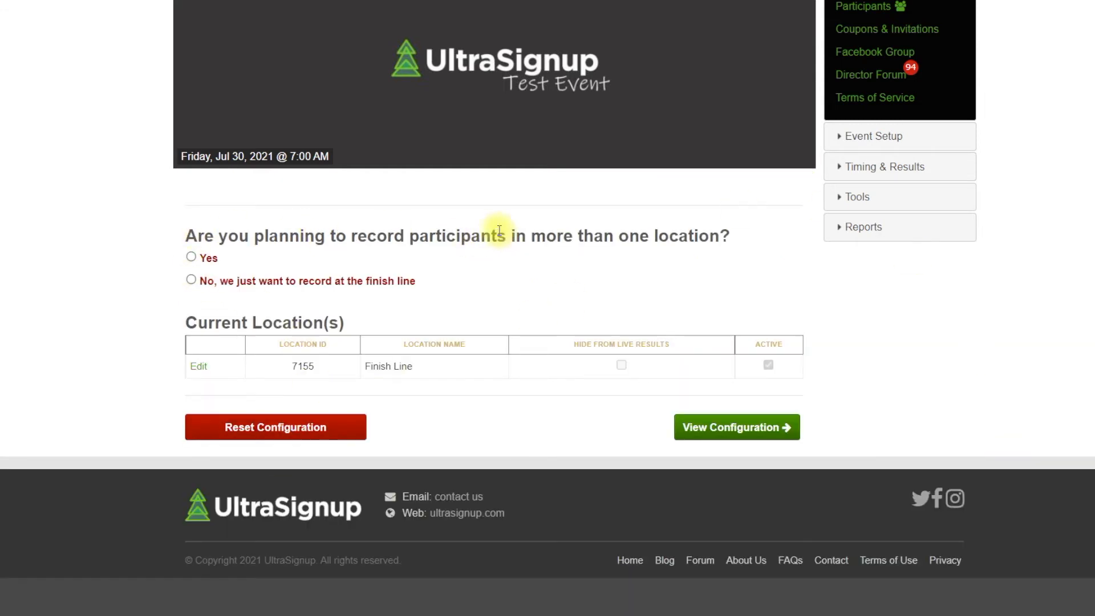
mouse_move(191, 265)
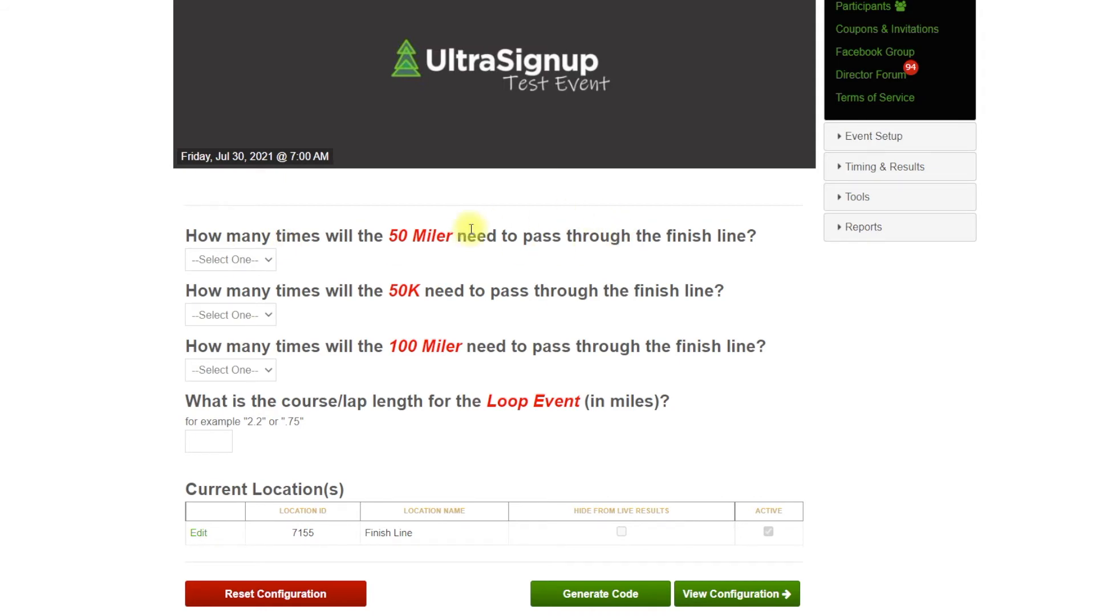
Set the 50K and 100 Miler to one finish-line pass and the Loop Event lap length to 3 miles.
click(231, 260)
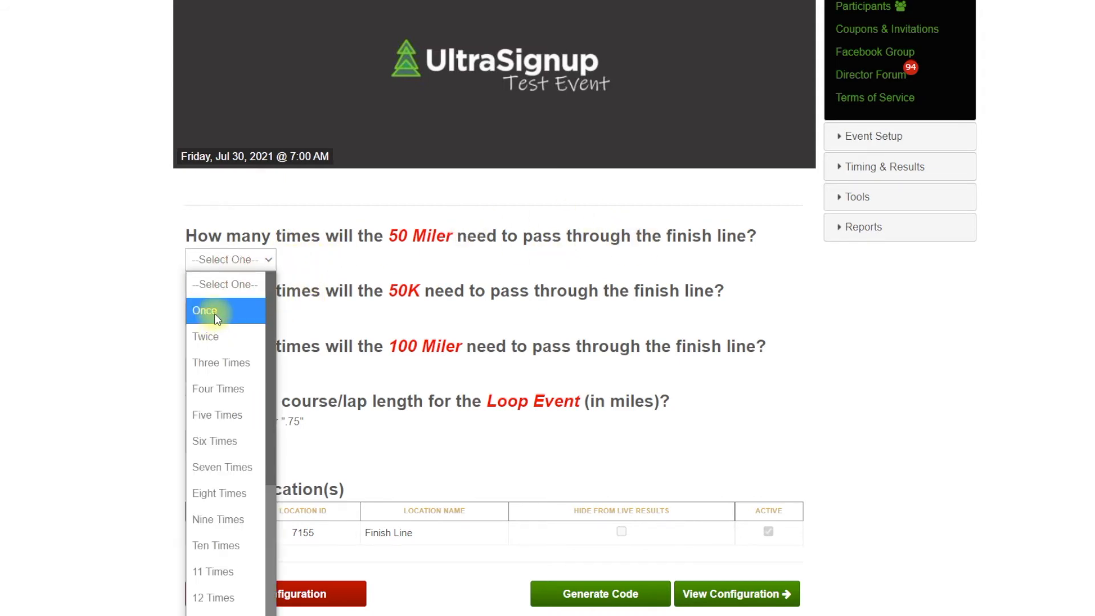
click(205, 310)
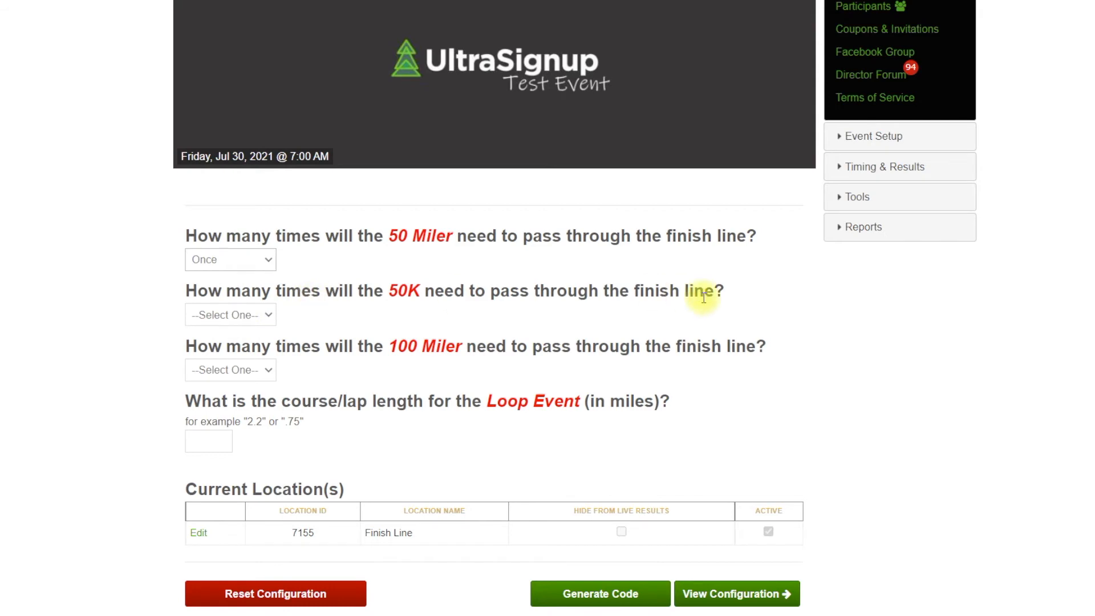
click(231, 315)
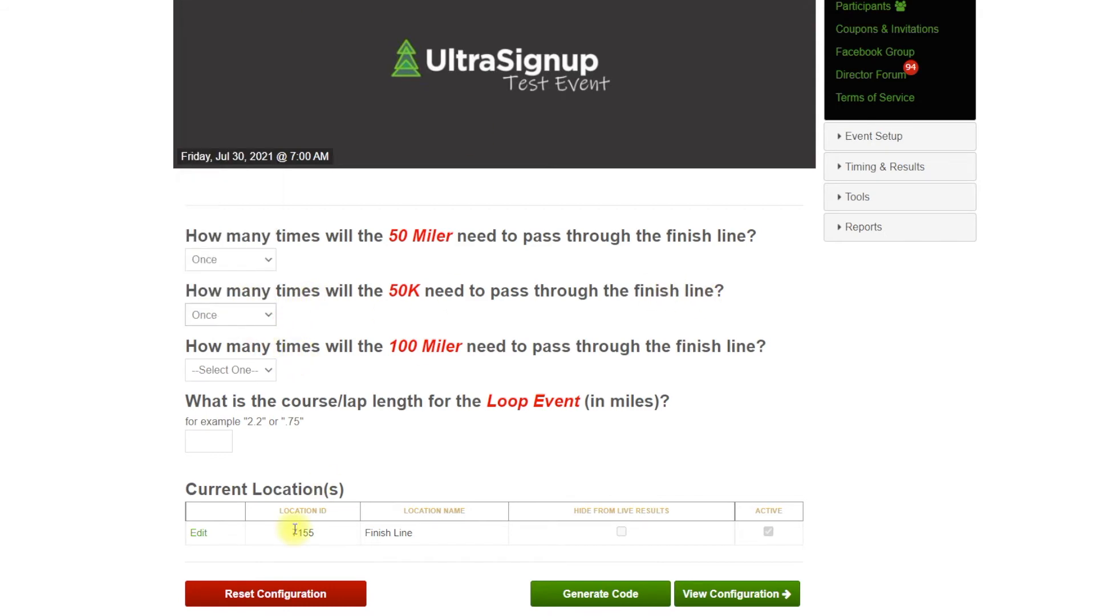
click(231, 370)
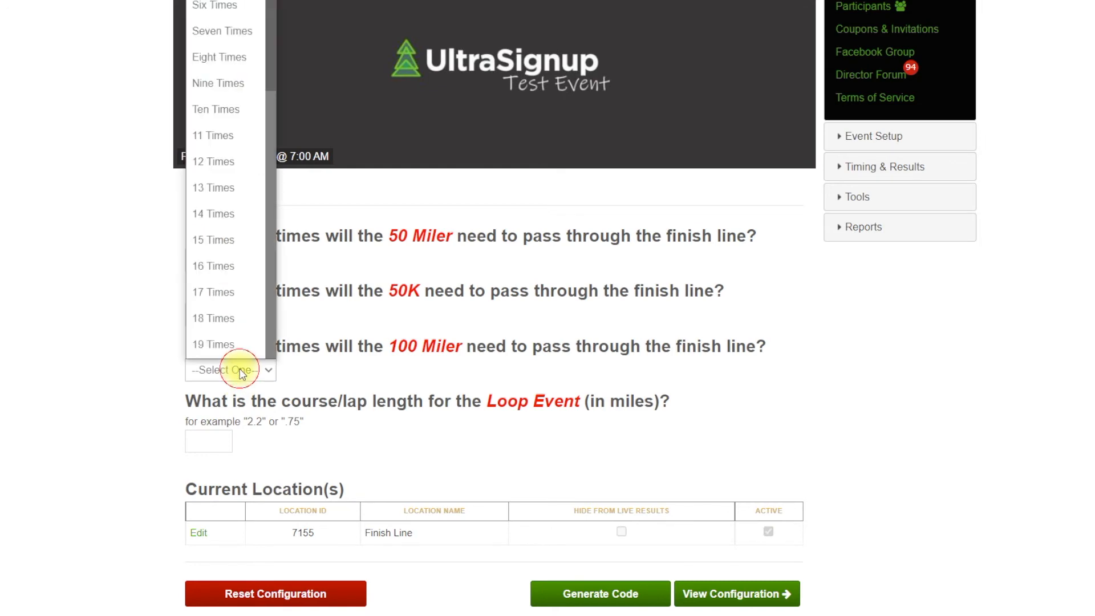
click(230, 370)
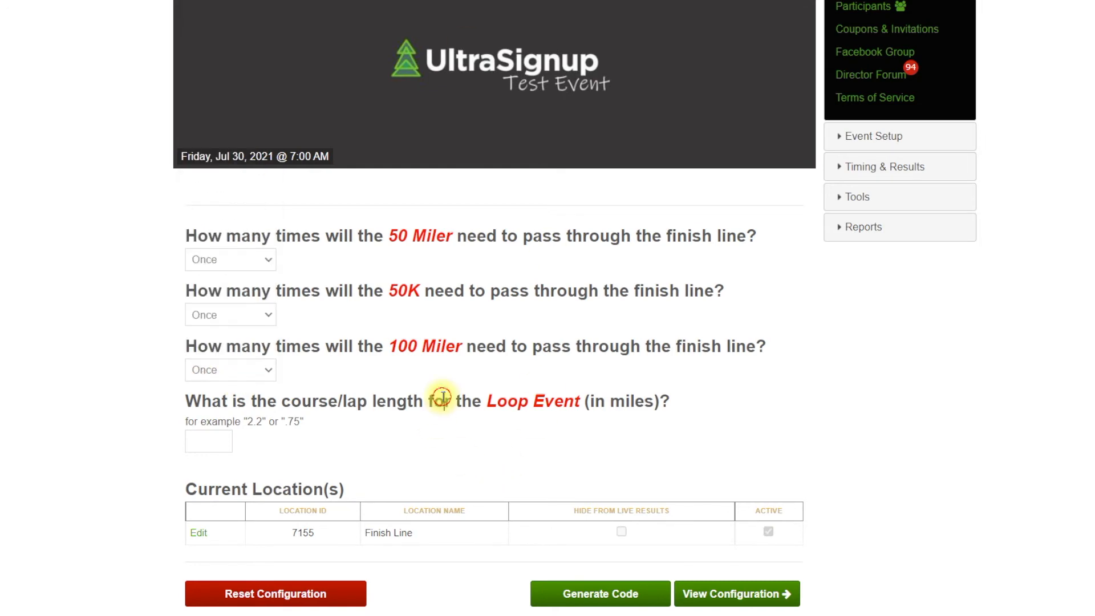
mouse_move(341, 401)
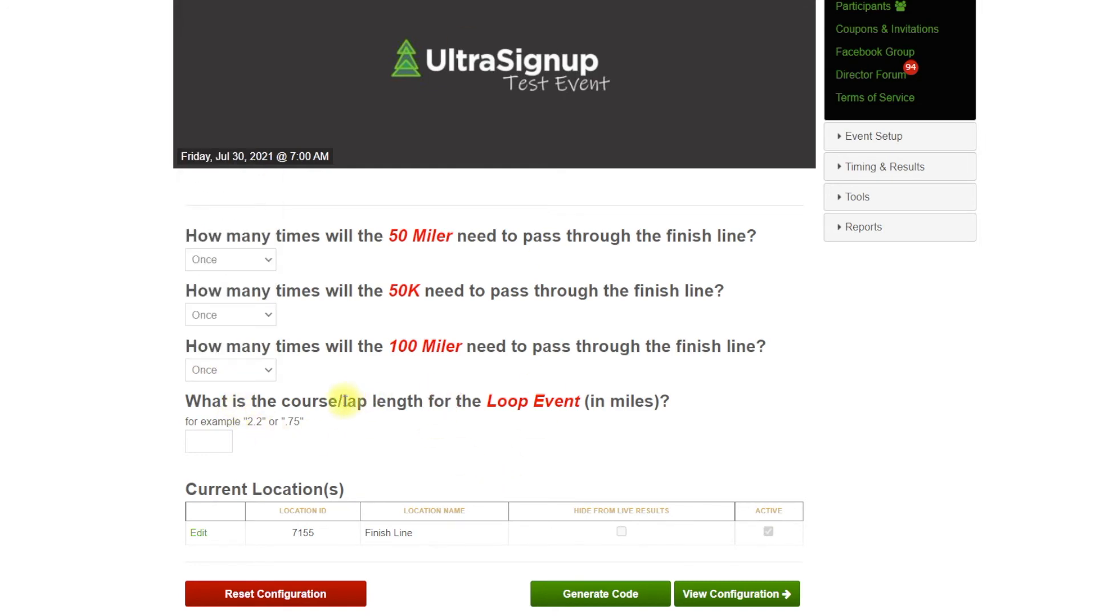
mouse_move(632, 406)
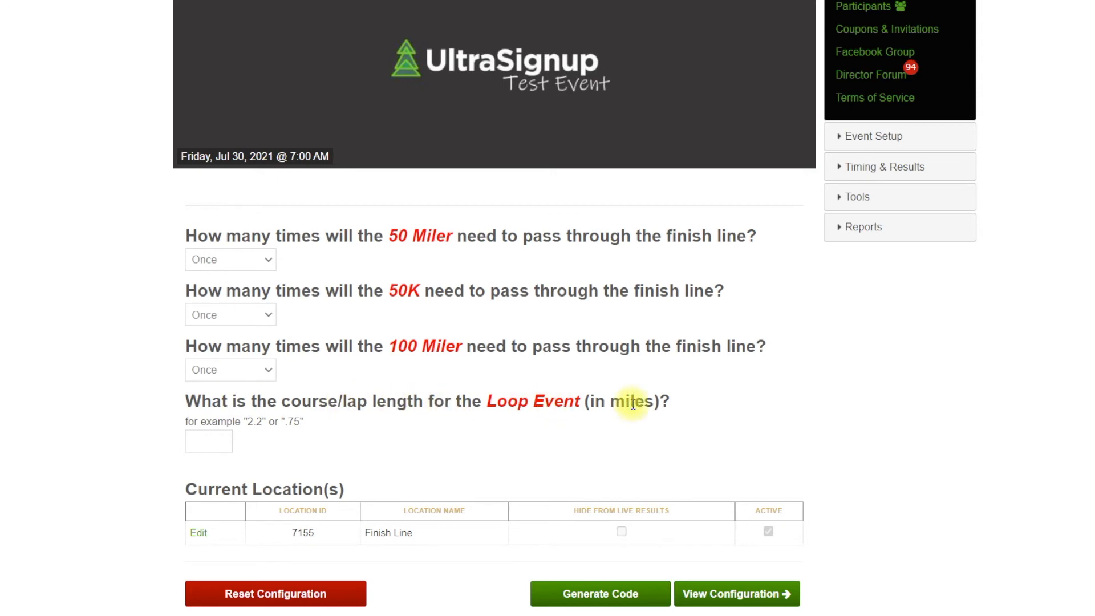
click(208, 441)
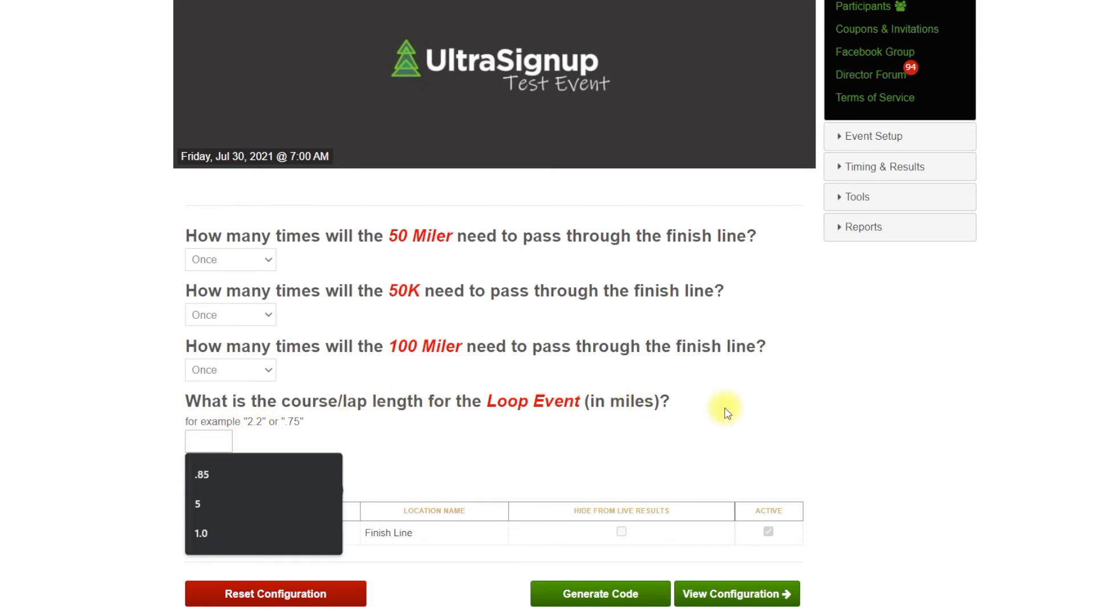
text(3)
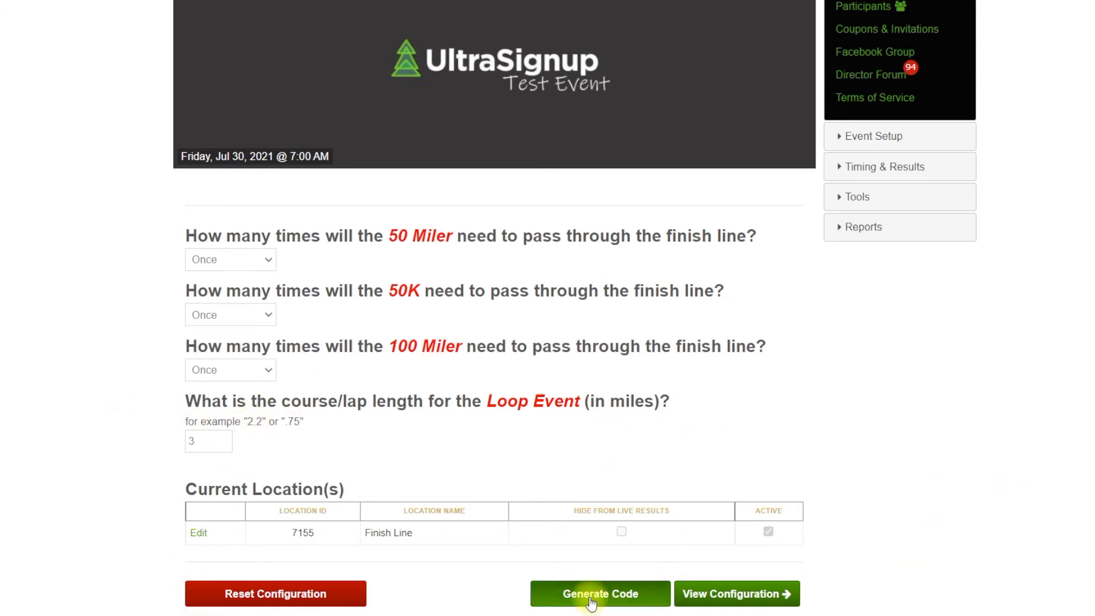
mouse_move(1090, 535)
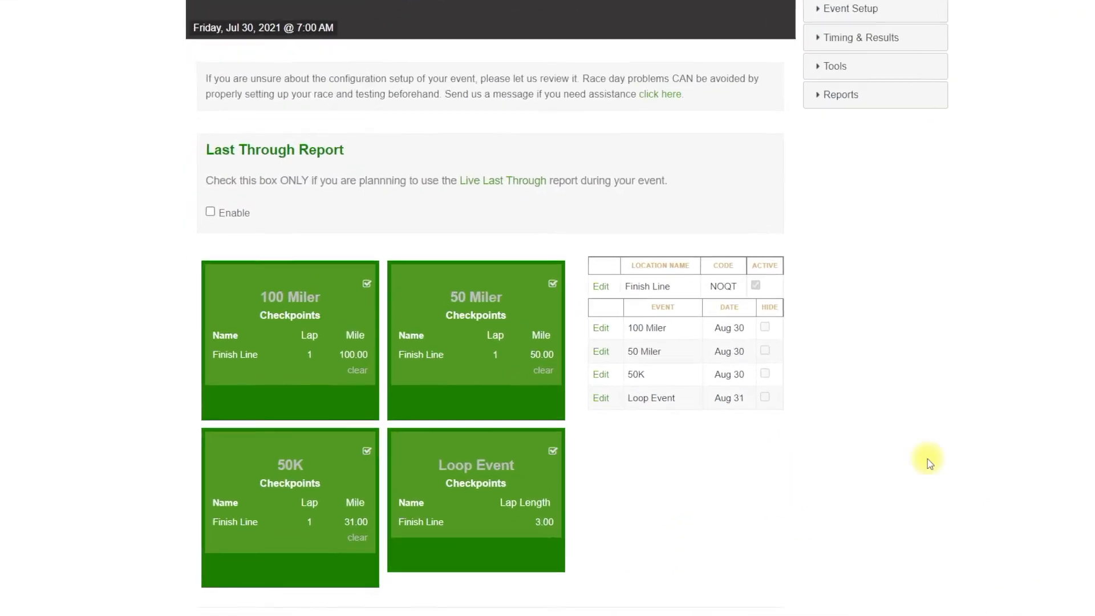
Review the generated Finish Line checkpoint cards and the location code table.
scroll(down, 3)
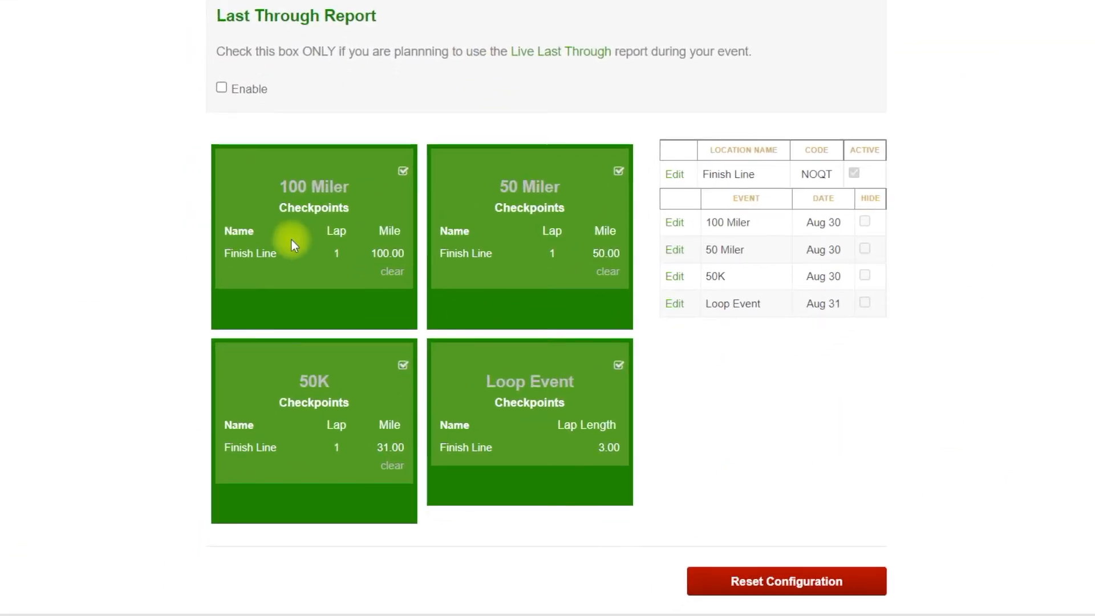
mouse_move(353, 174)
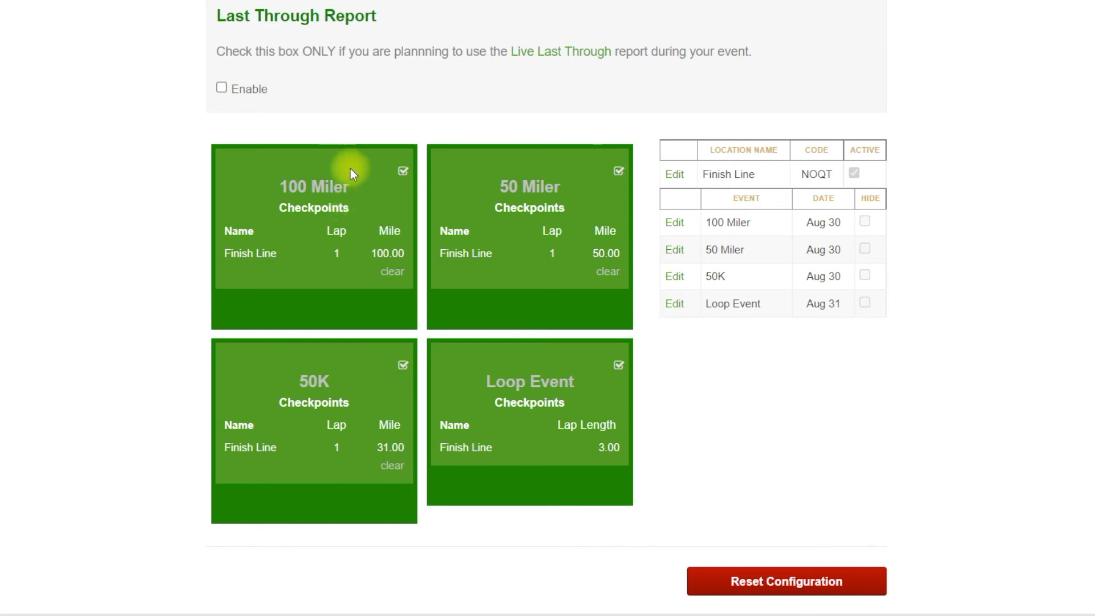
mouse_move(857, 414)
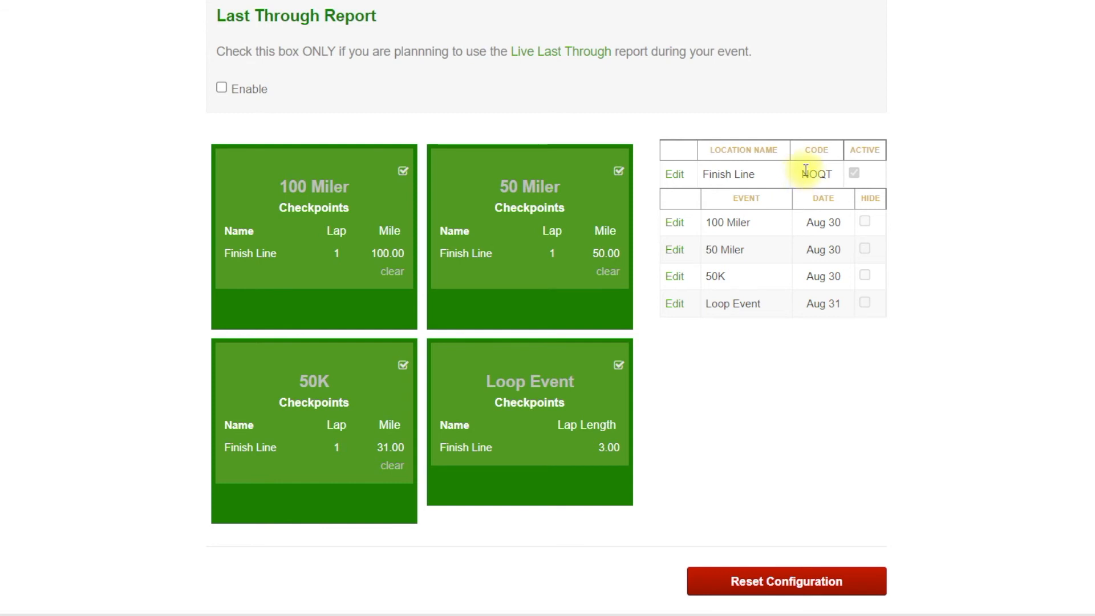
double_click(816, 174)
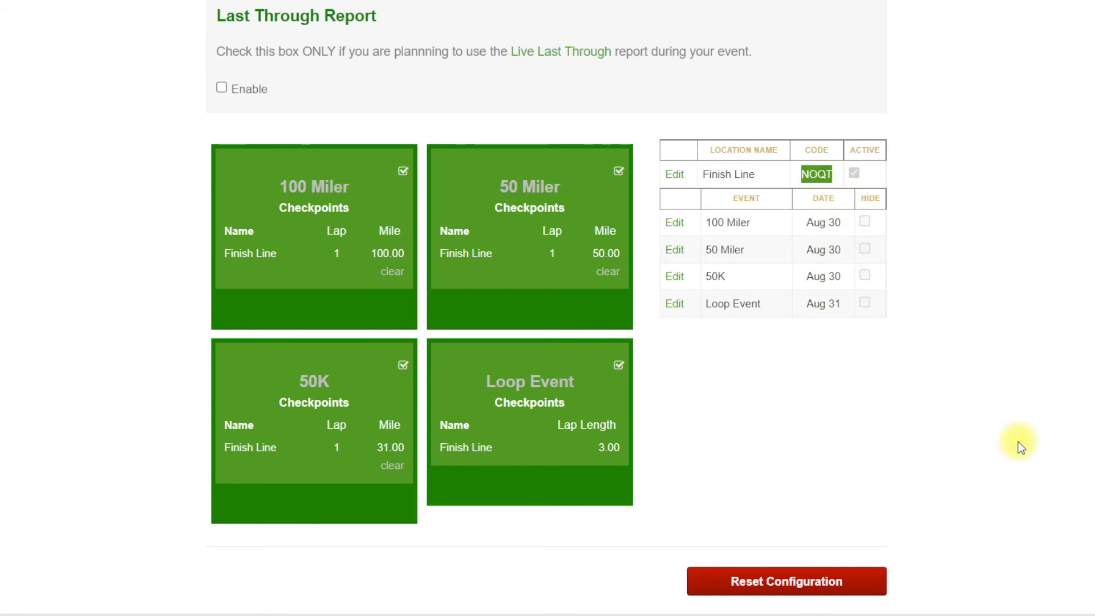
mouse_move(920, 418)
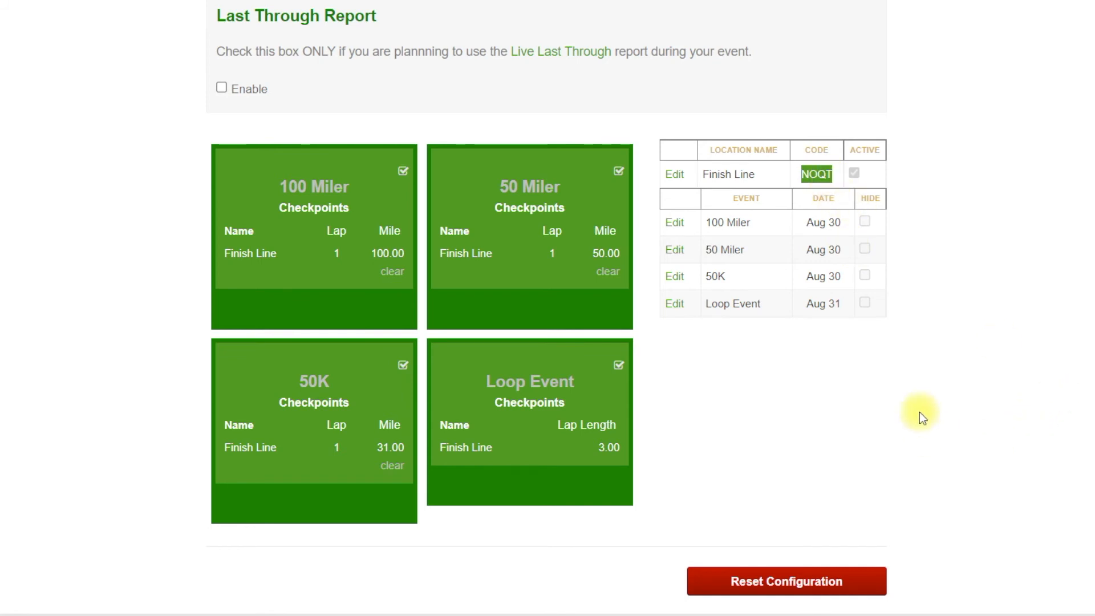
mouse_move(911, 351)
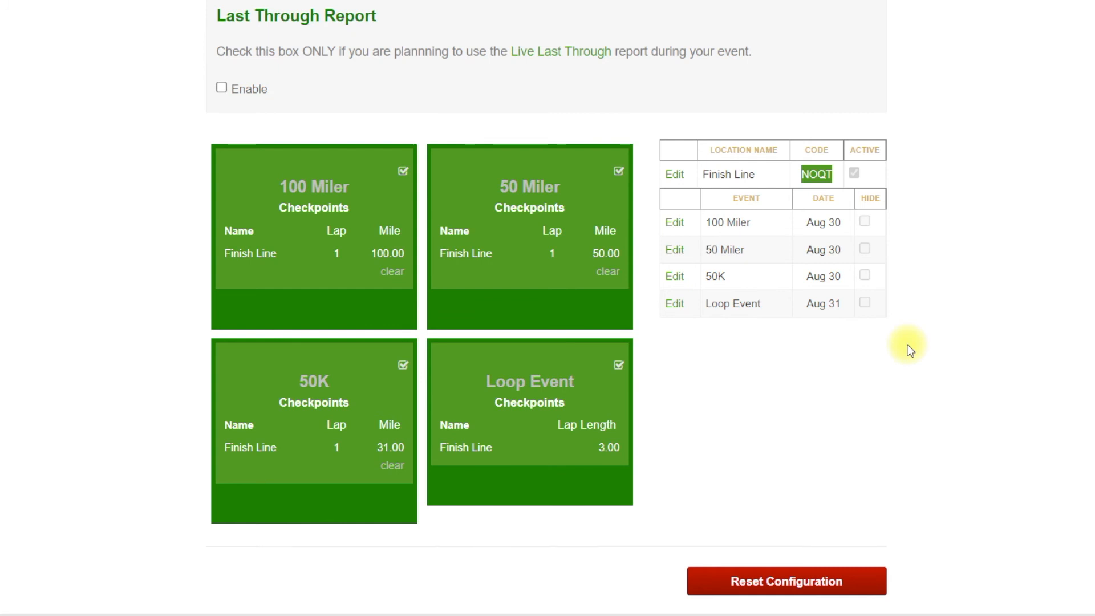
mouse_move(914, 347)
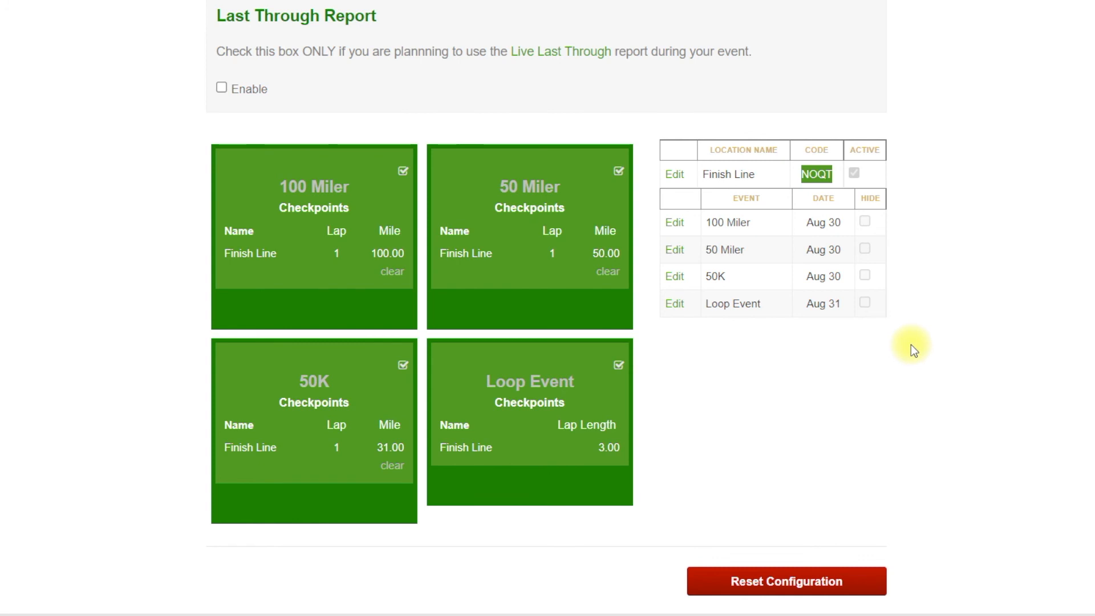
mouse_move(798, 408)
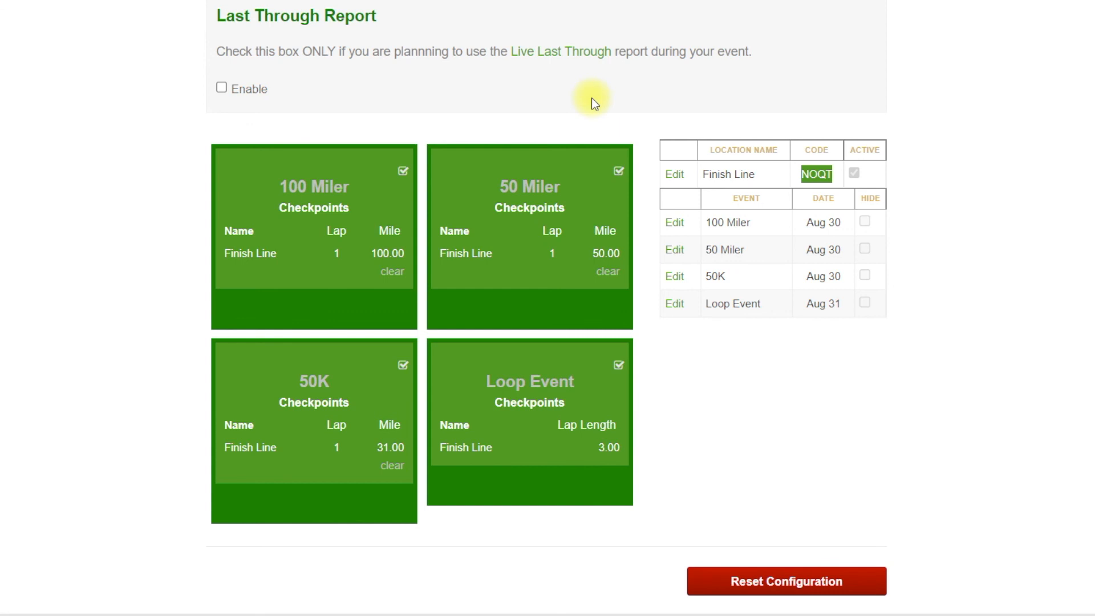
mouse_move(611, 94)
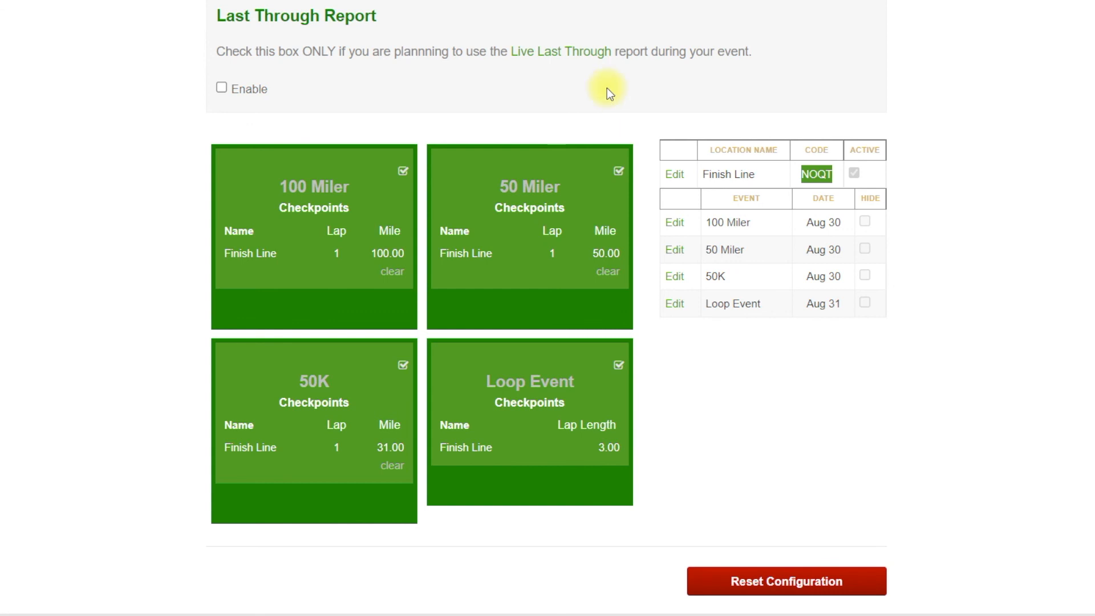
mouse_move(645, 57)
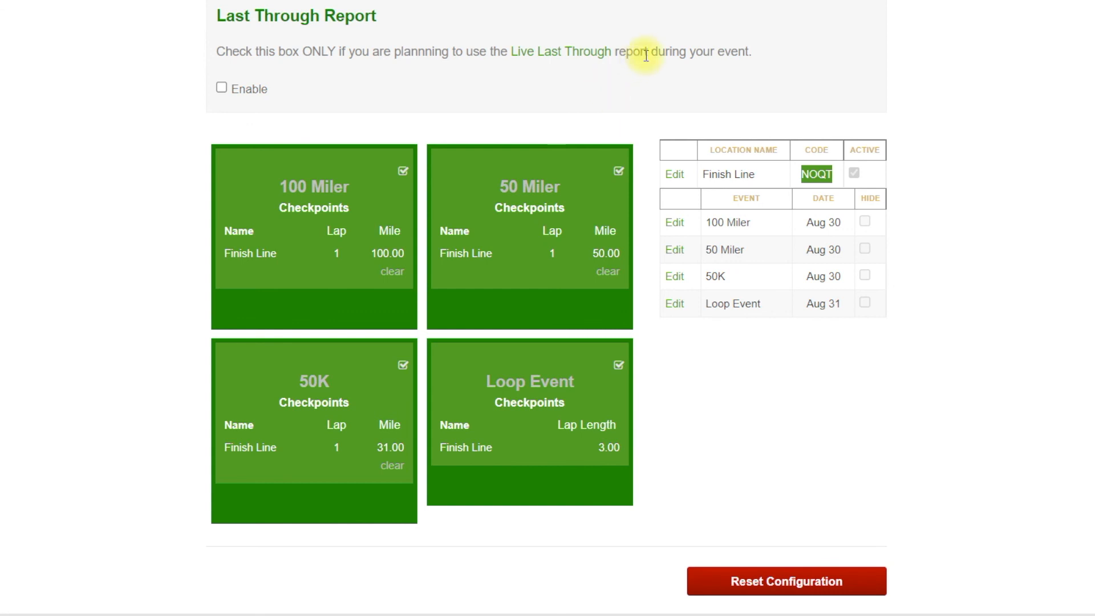
mouse_move(646, 56)
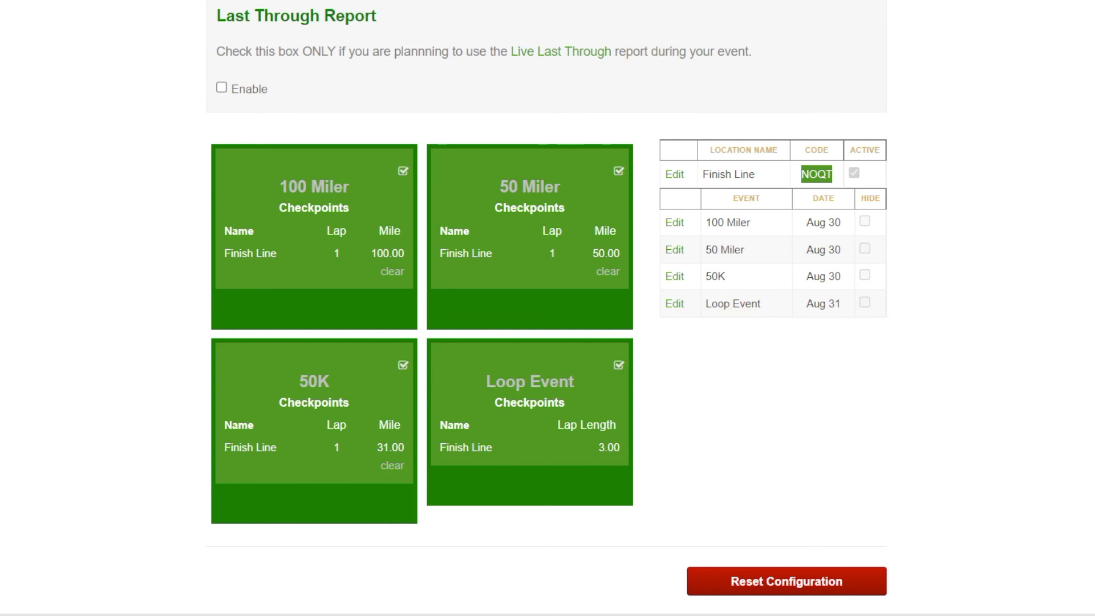